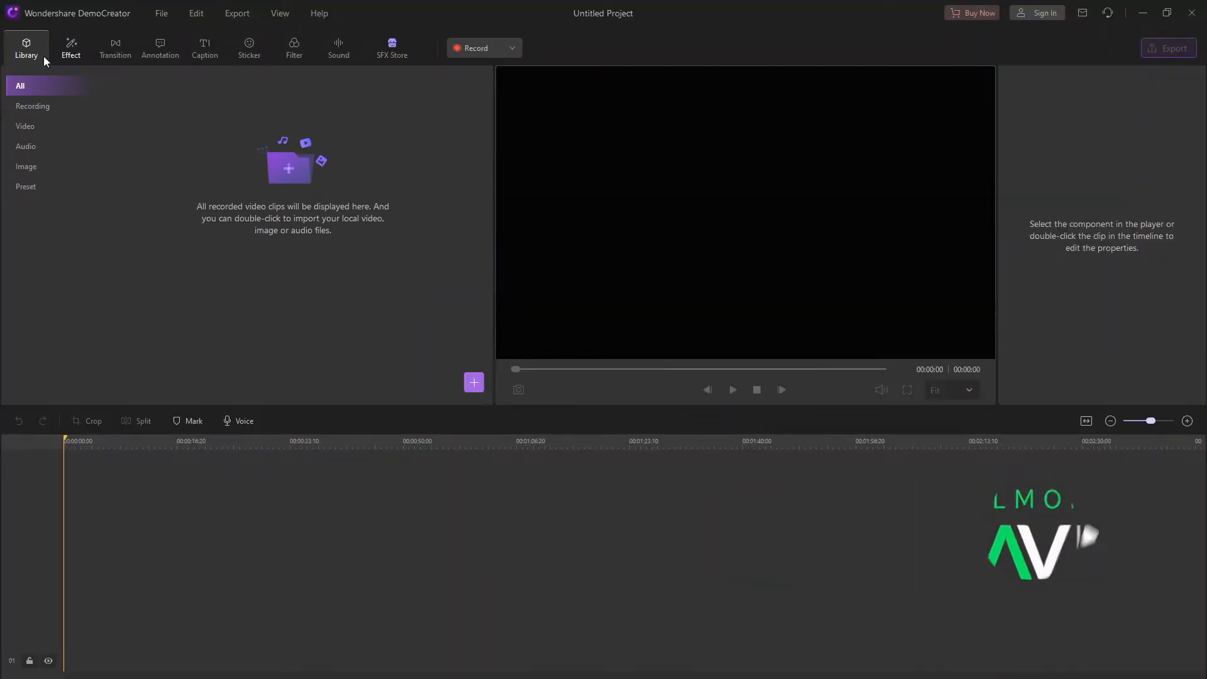
Browse DemoCreator's video effects, transition styles and text annotation presets
{"action": "left_click", "coordinate": [69, 48]}
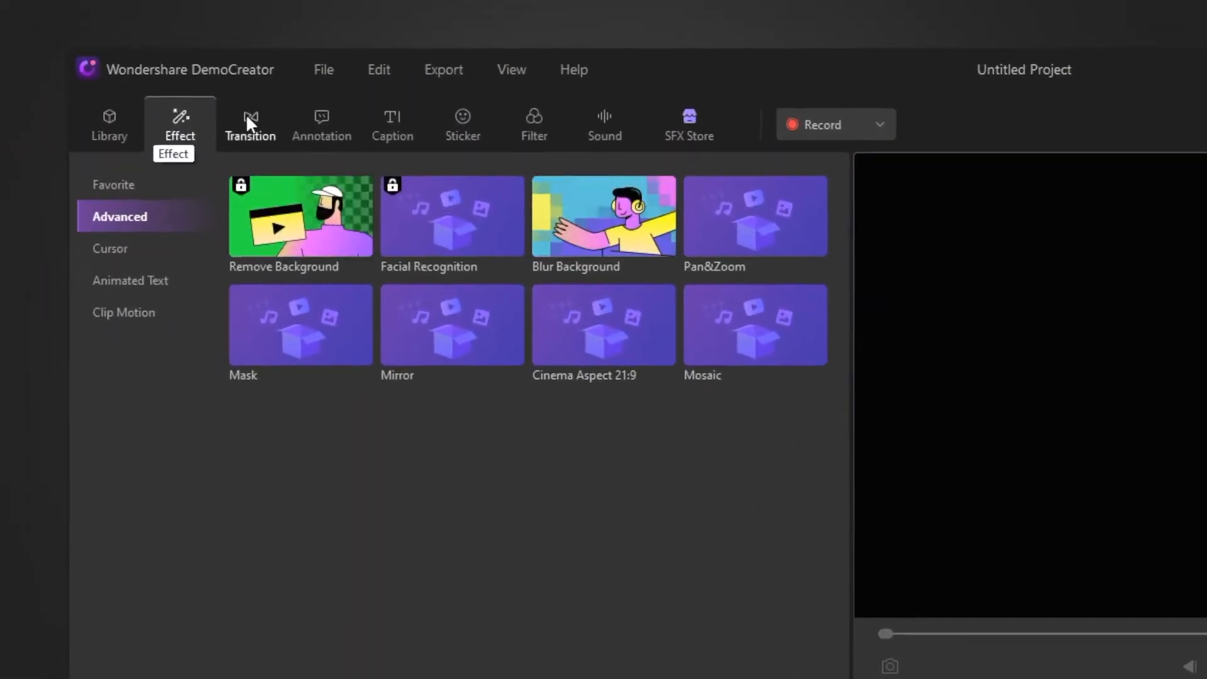
{"action": "left_click", "coordinate": [250, 124]}
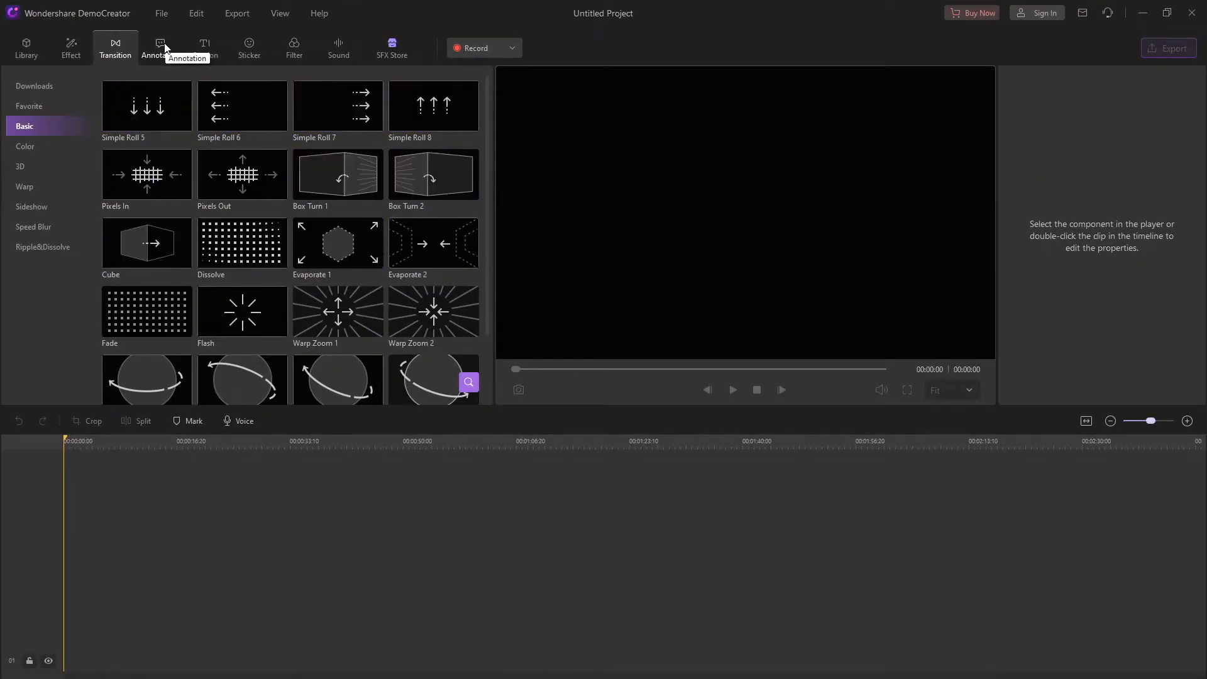
{"action": "left_click", "coordinate": [160, 47]}
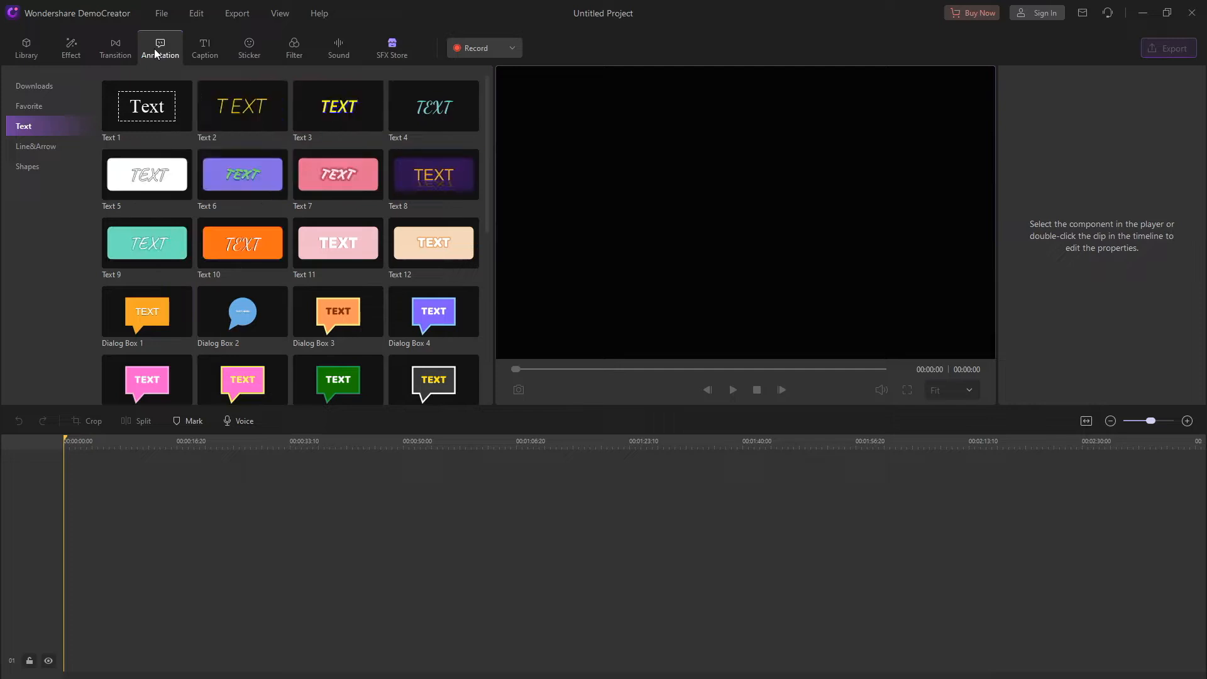
{"action": "left_click", "coordinate": [204, 46]}
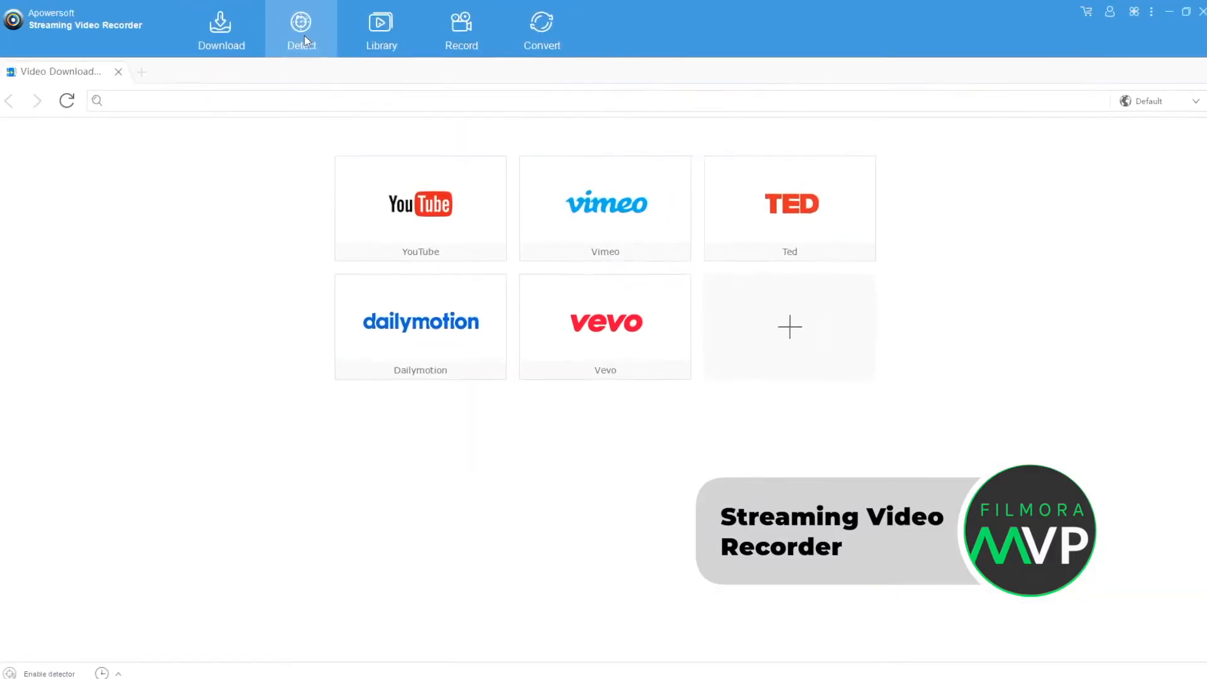
Show the Record list and select the 15.75 MB, 00:00:48 recording
{"action": "left_click", "coordinate": [460, 29]}
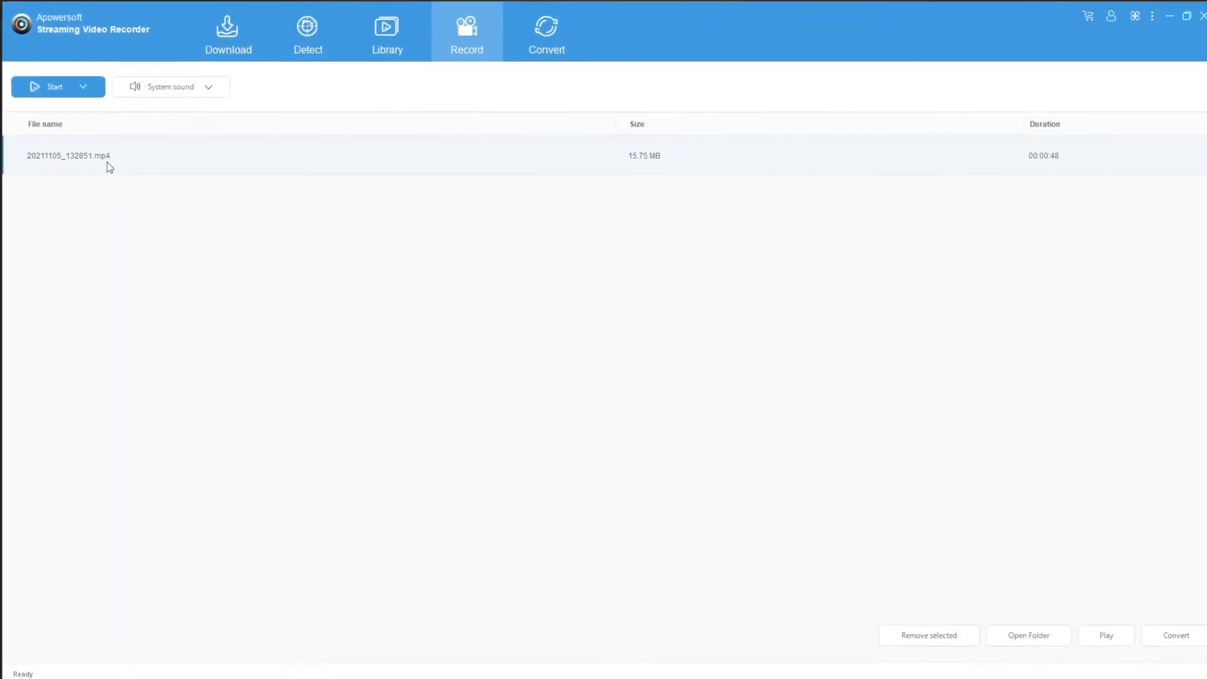
{"action": "left_click", "coordinate": [82, 86]}
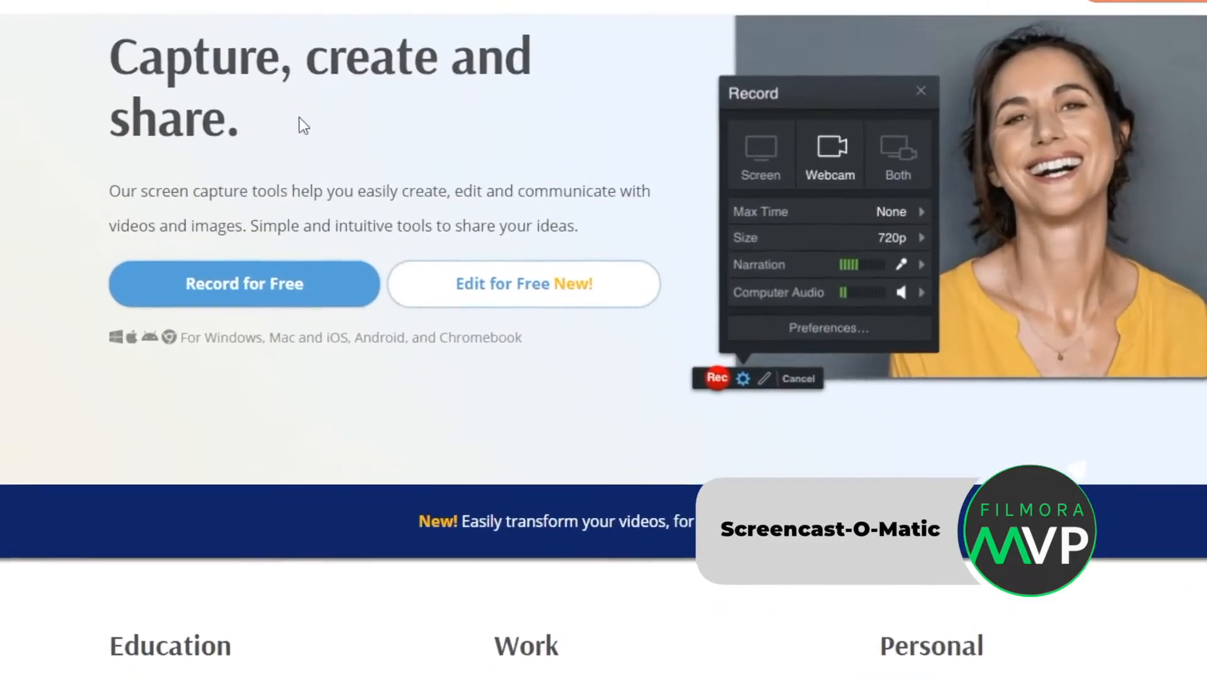
Scroll through Screencast-O-Matic's homepage features, then launch the free screen recorder
{"action": "scroll", "scroll_direction": "down", "scroll_amount": 3}
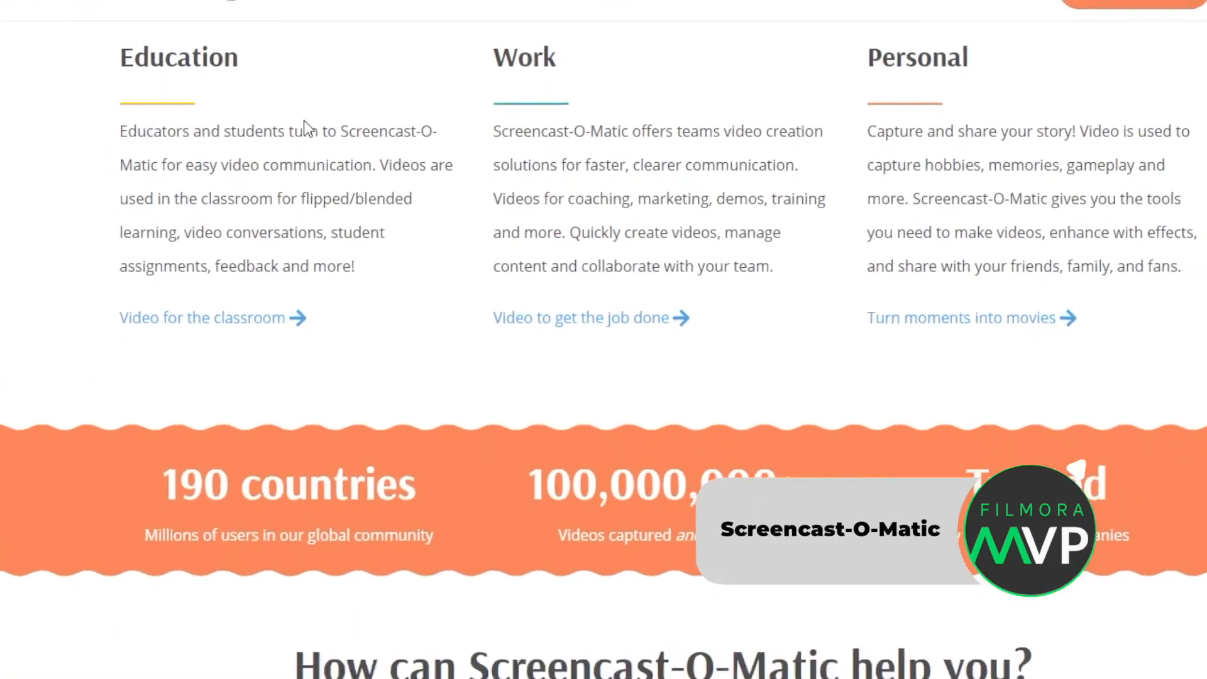
{"action": "scroll", "scroll_direction": "down", "scroll_amount": 3}
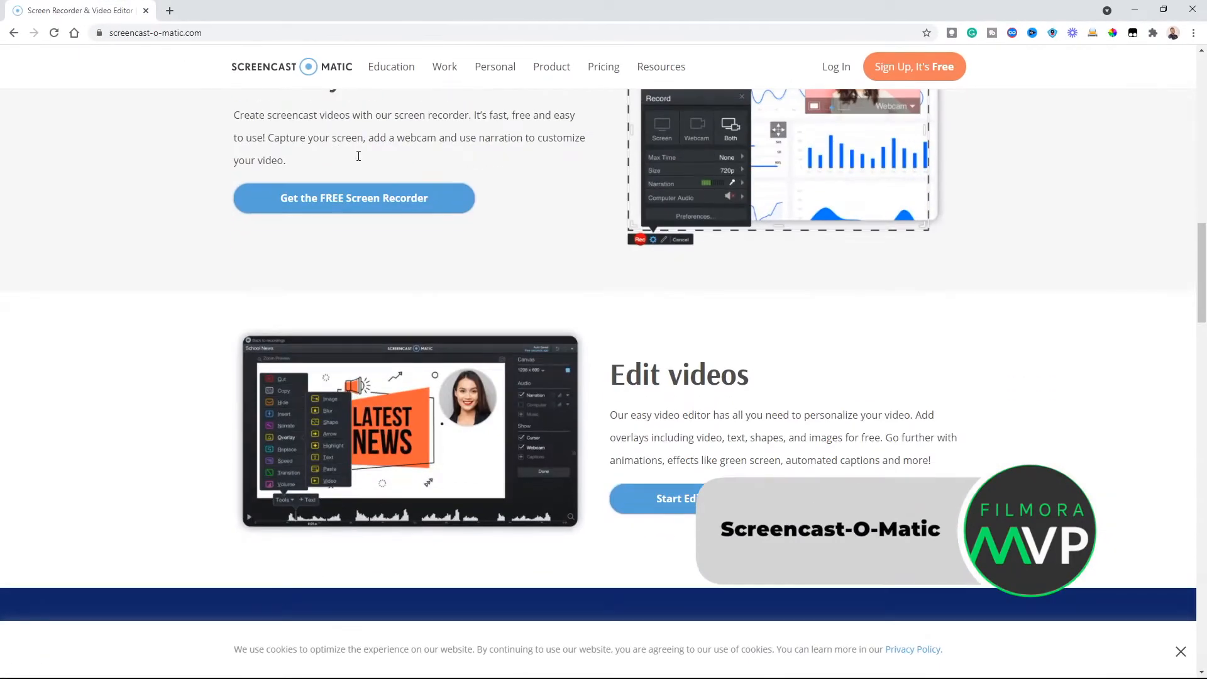
{"action": "scroll", "scroll_direction": "down", "scroll_amount": 3}
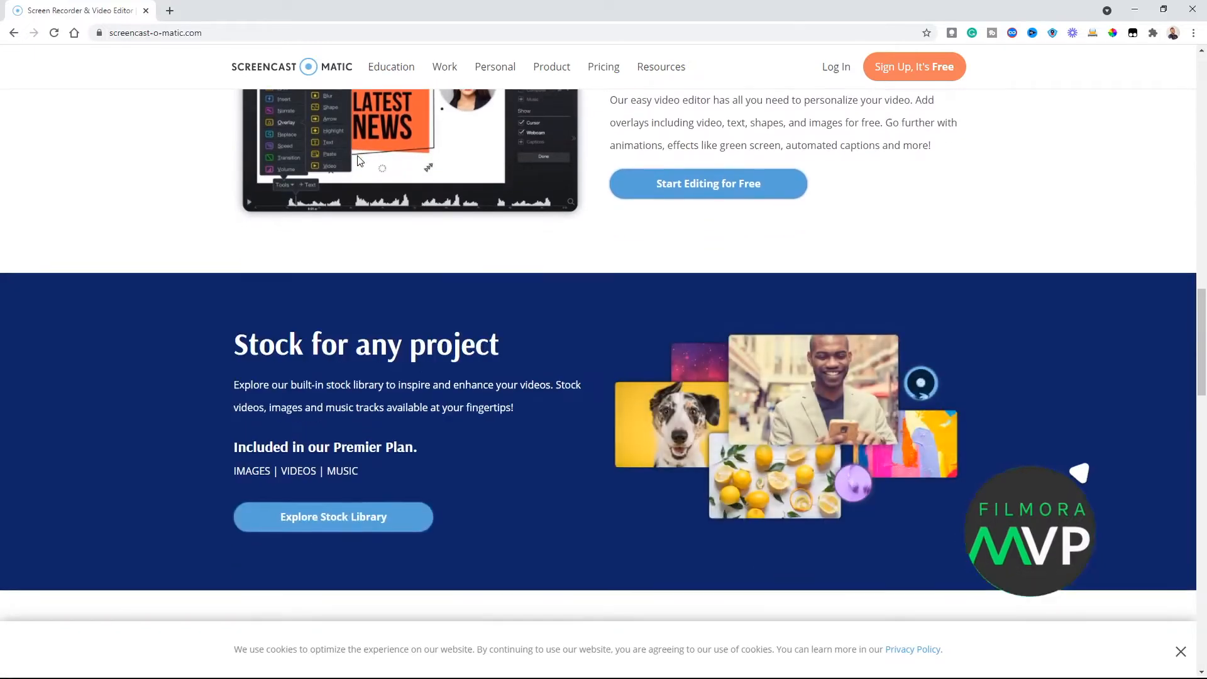
{"action": "scroll", "scroll_direction": "down", "scroll_amount": 3}
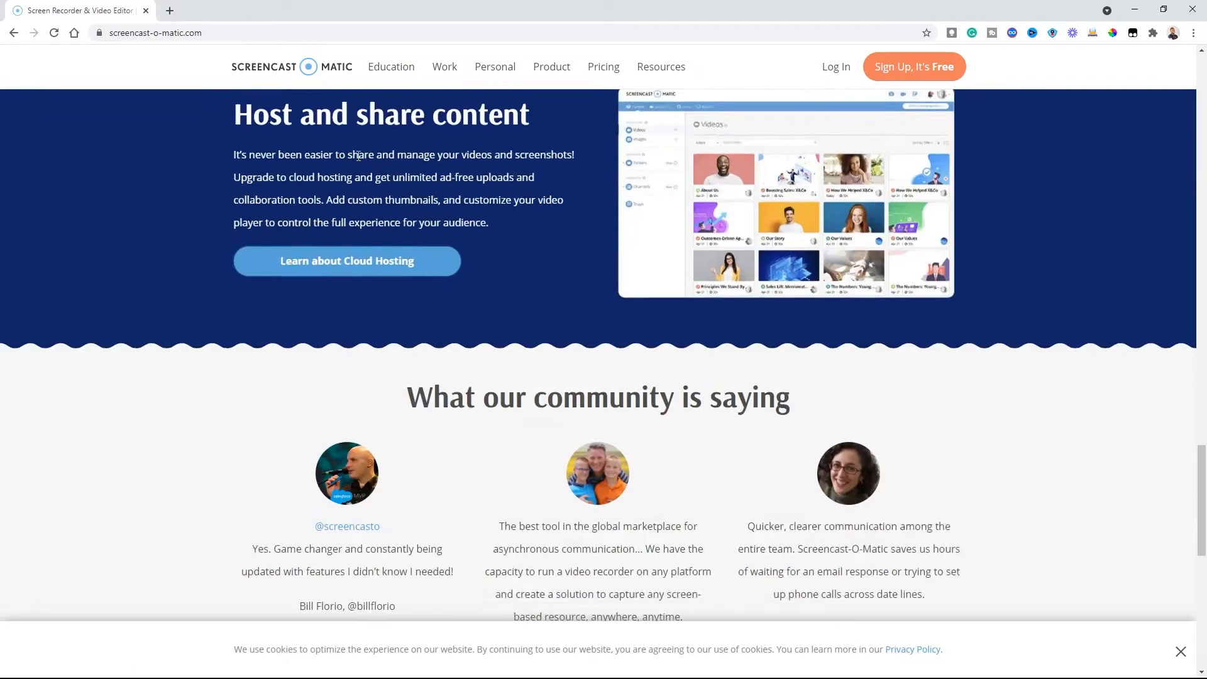
{"action": "scroll", "scroll_direction": "down", "scroll_amount": 3}
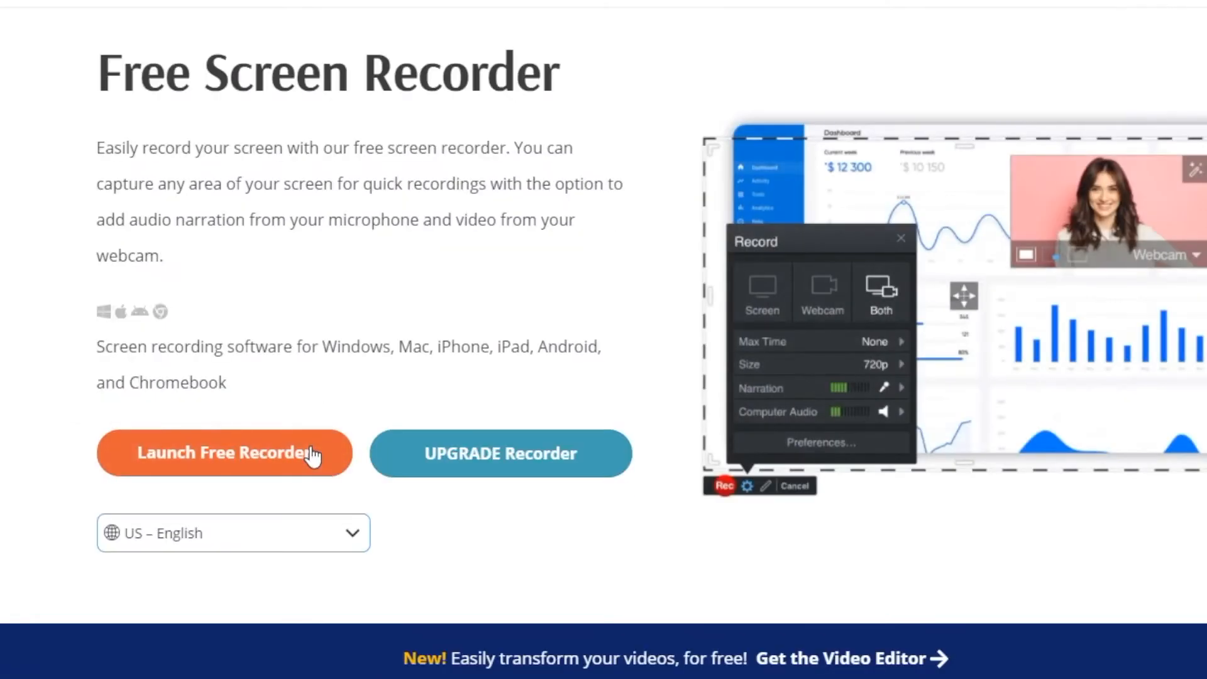
{"action": "left_click", "coordinate": [223, 453]}
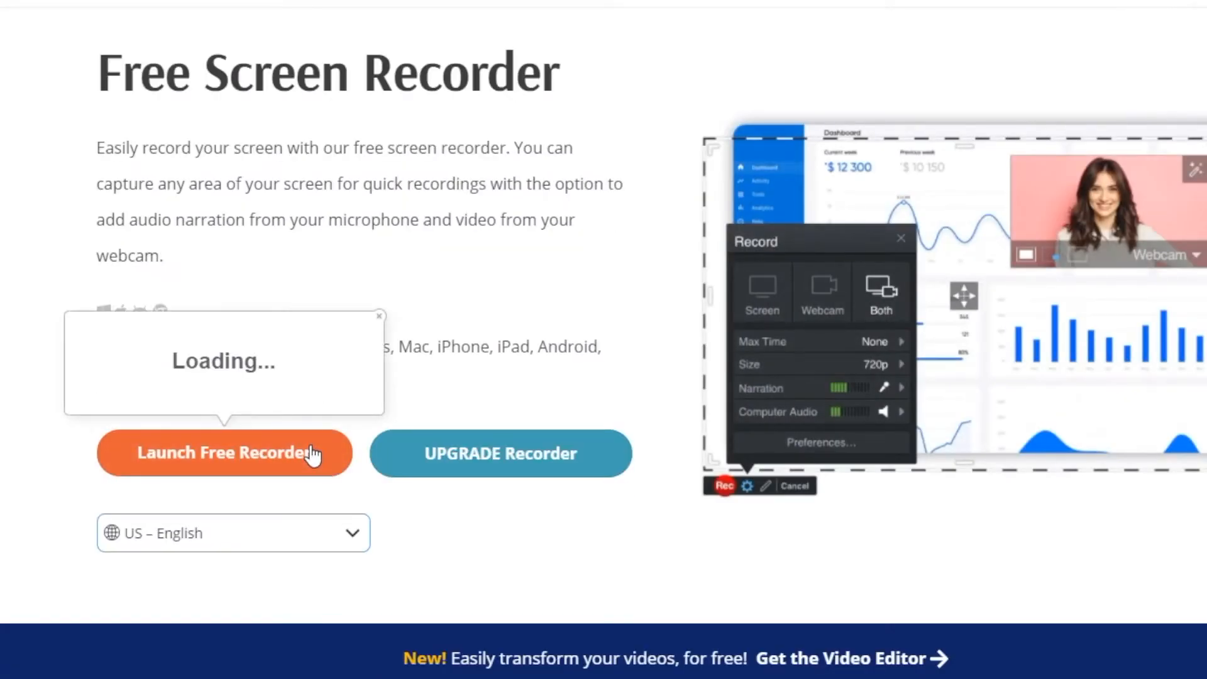
{"action": "left_click", "coordinate": [224, 452]}
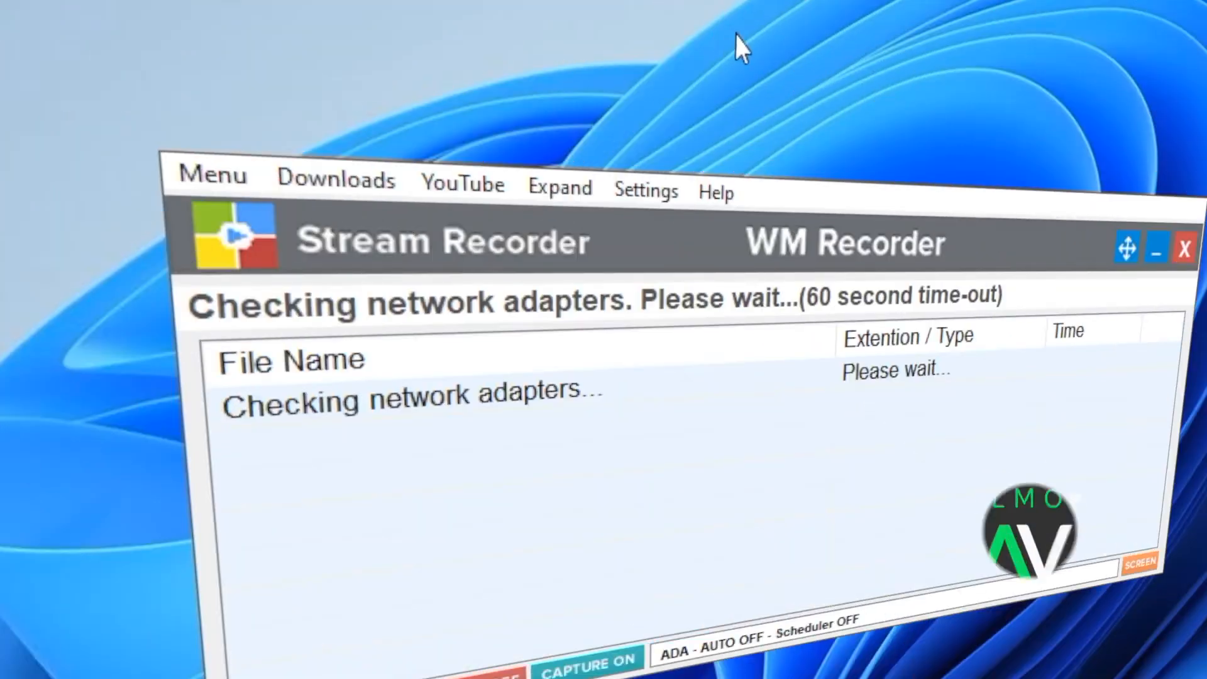
Open and close WM Recorder's YouTube download window, then expand the recorder window
{"action": "left_click", "coordinate": [463, 183]}
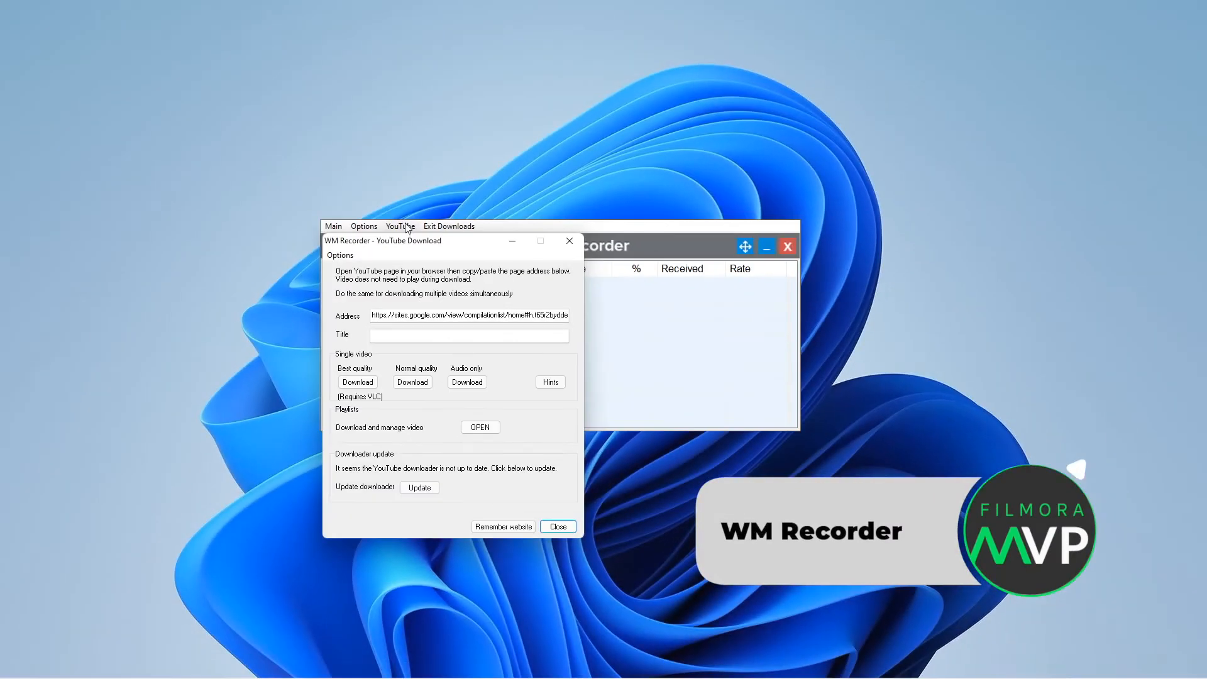
{"action": "left_click", "coordinate": [556, 527]}
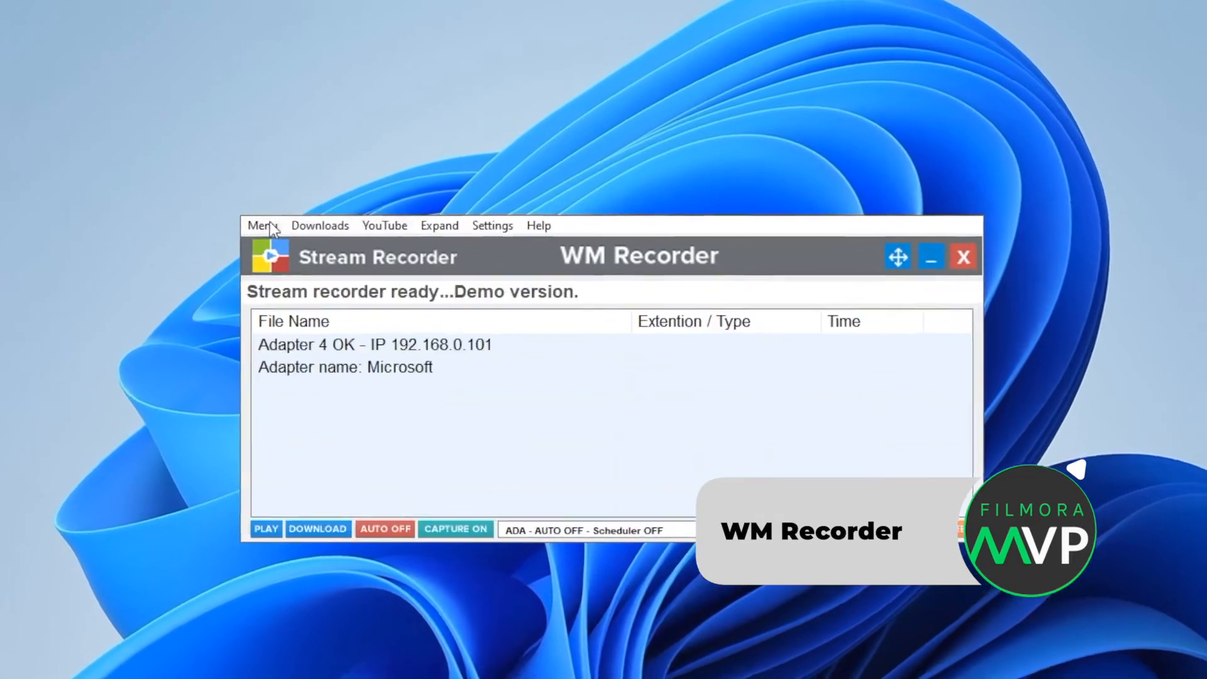
{"action": "left_click", "coordinate": [492, 225]}
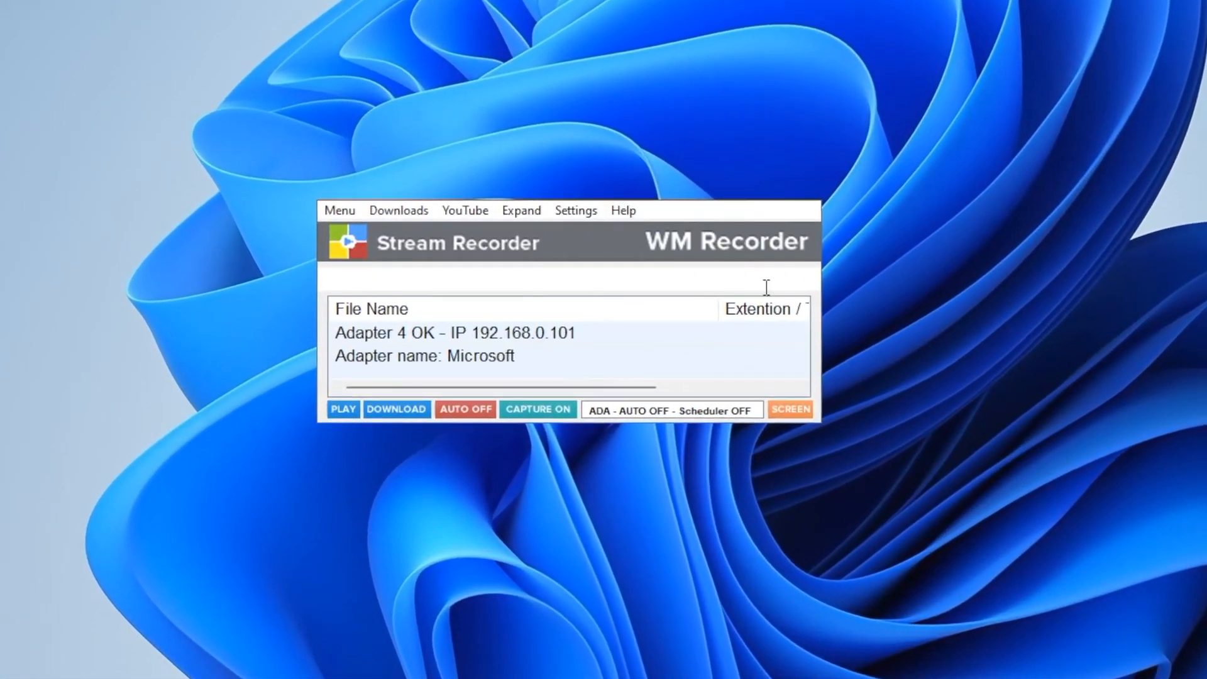
{"action": "mouse_move", "coordinate": [384, 216]}
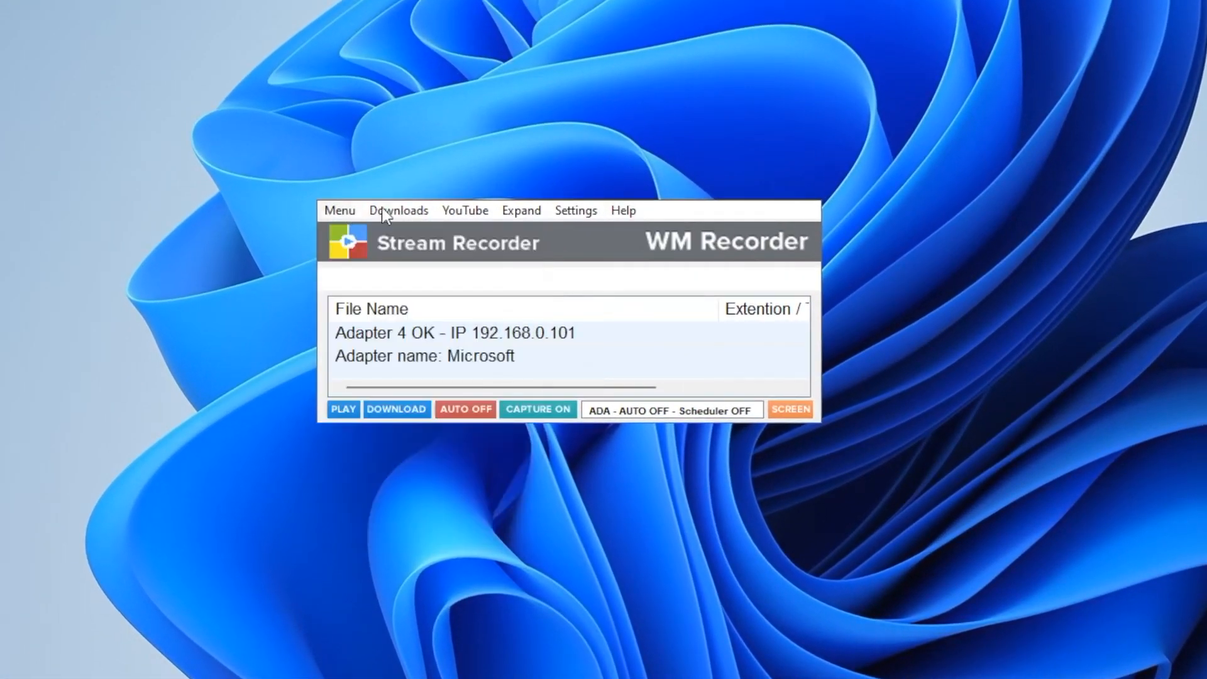
{"action": "left_click", "coordinate": [521, 210]}
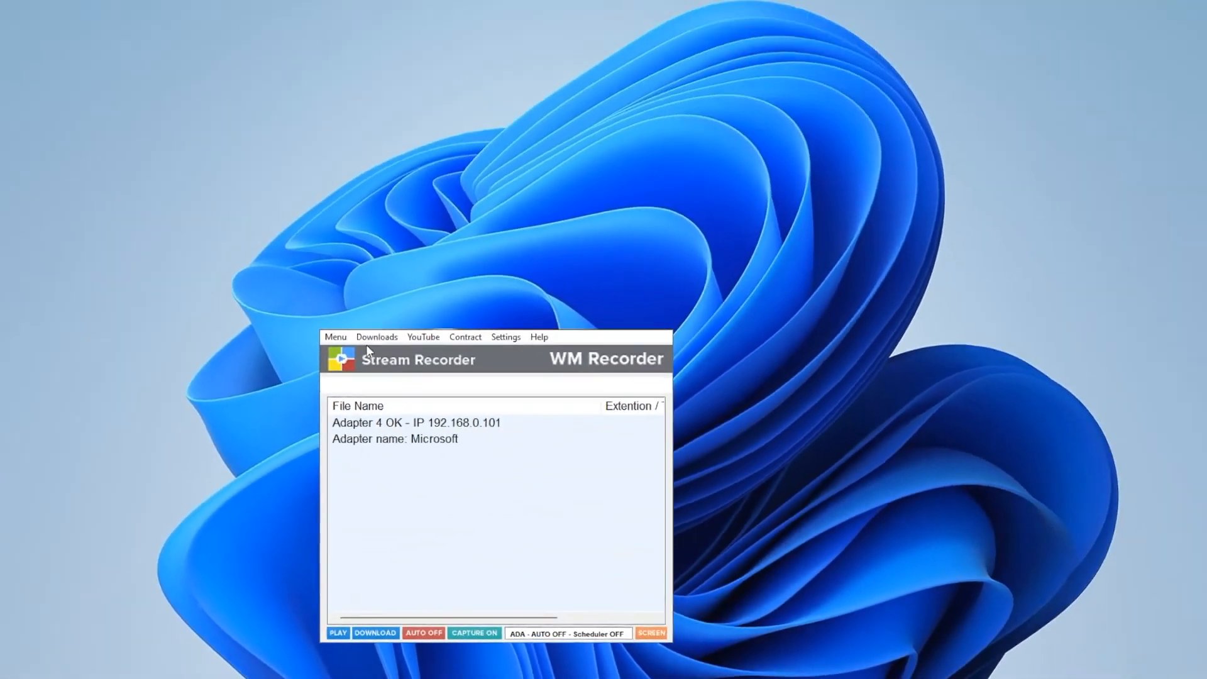